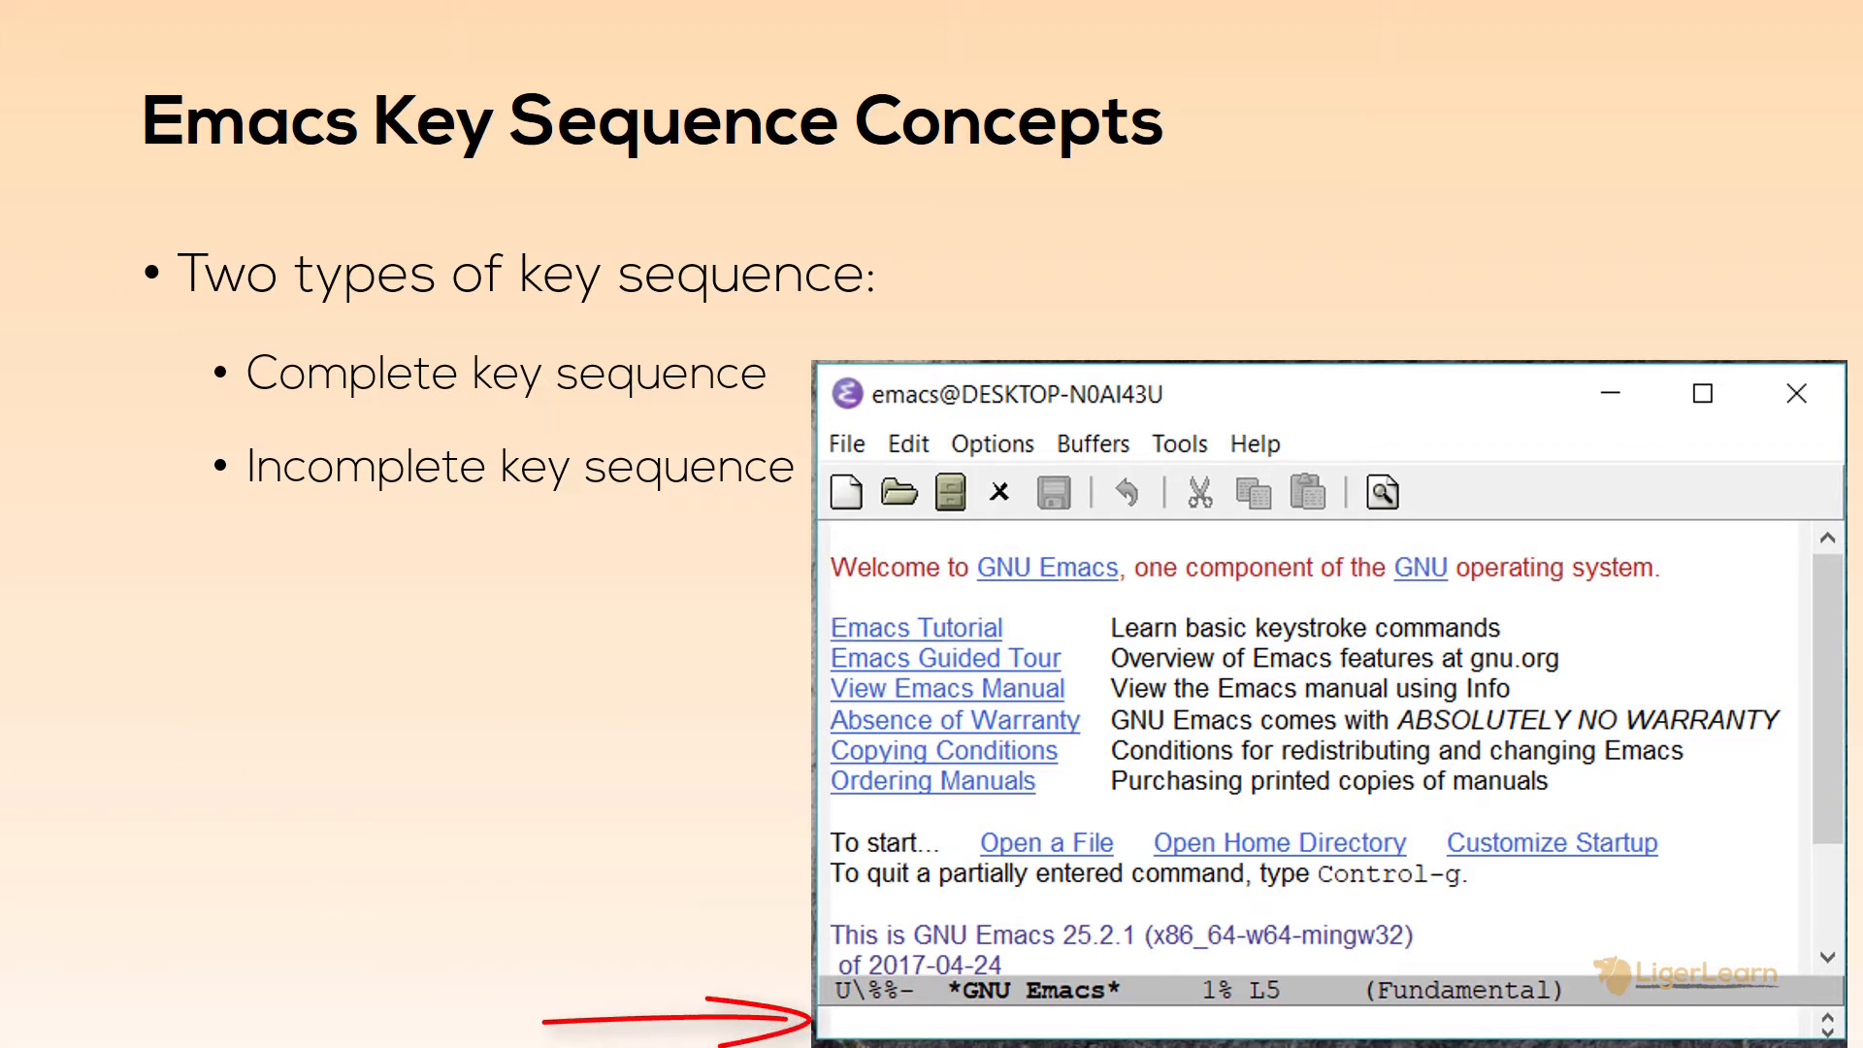
# Step: Leave the C-x prefix pending in the echo area, then complete it with C-f into find-file
pyautogui.press('ctrl+x')
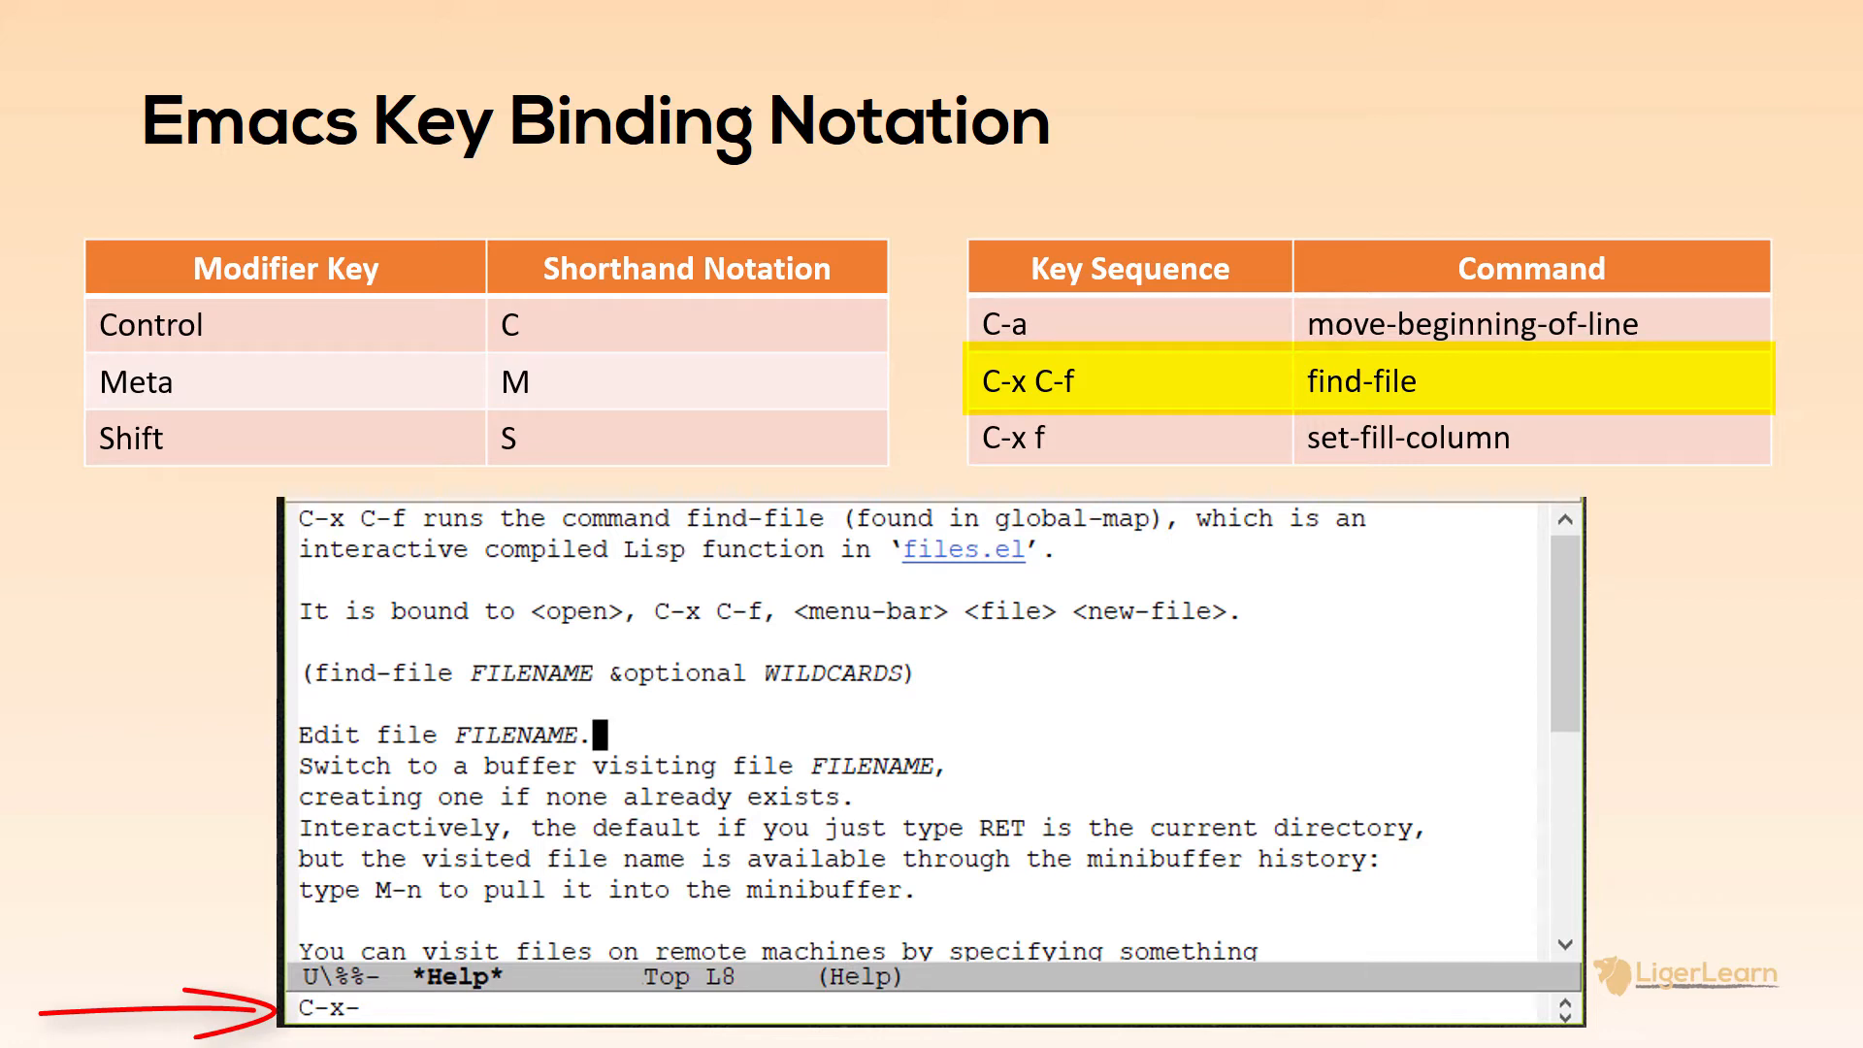
pyautogui.write('C-f')
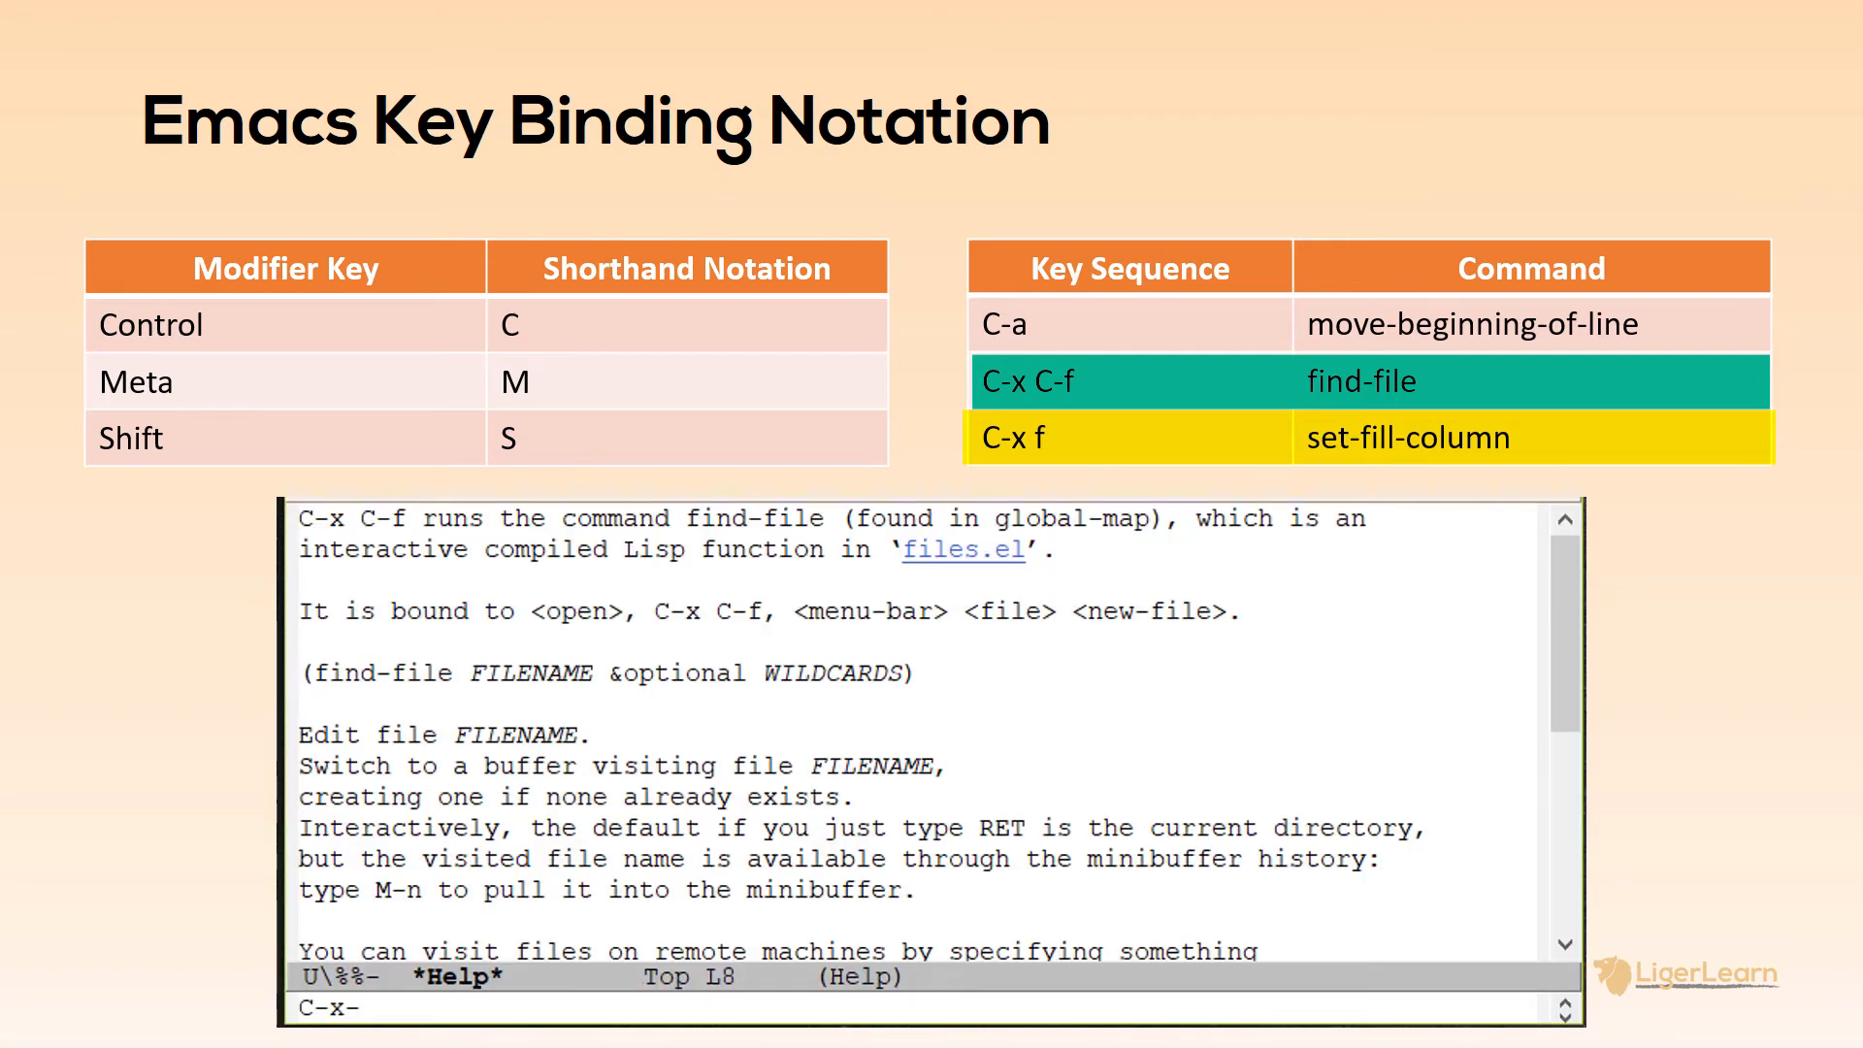
pyautogui.click(600, 734)
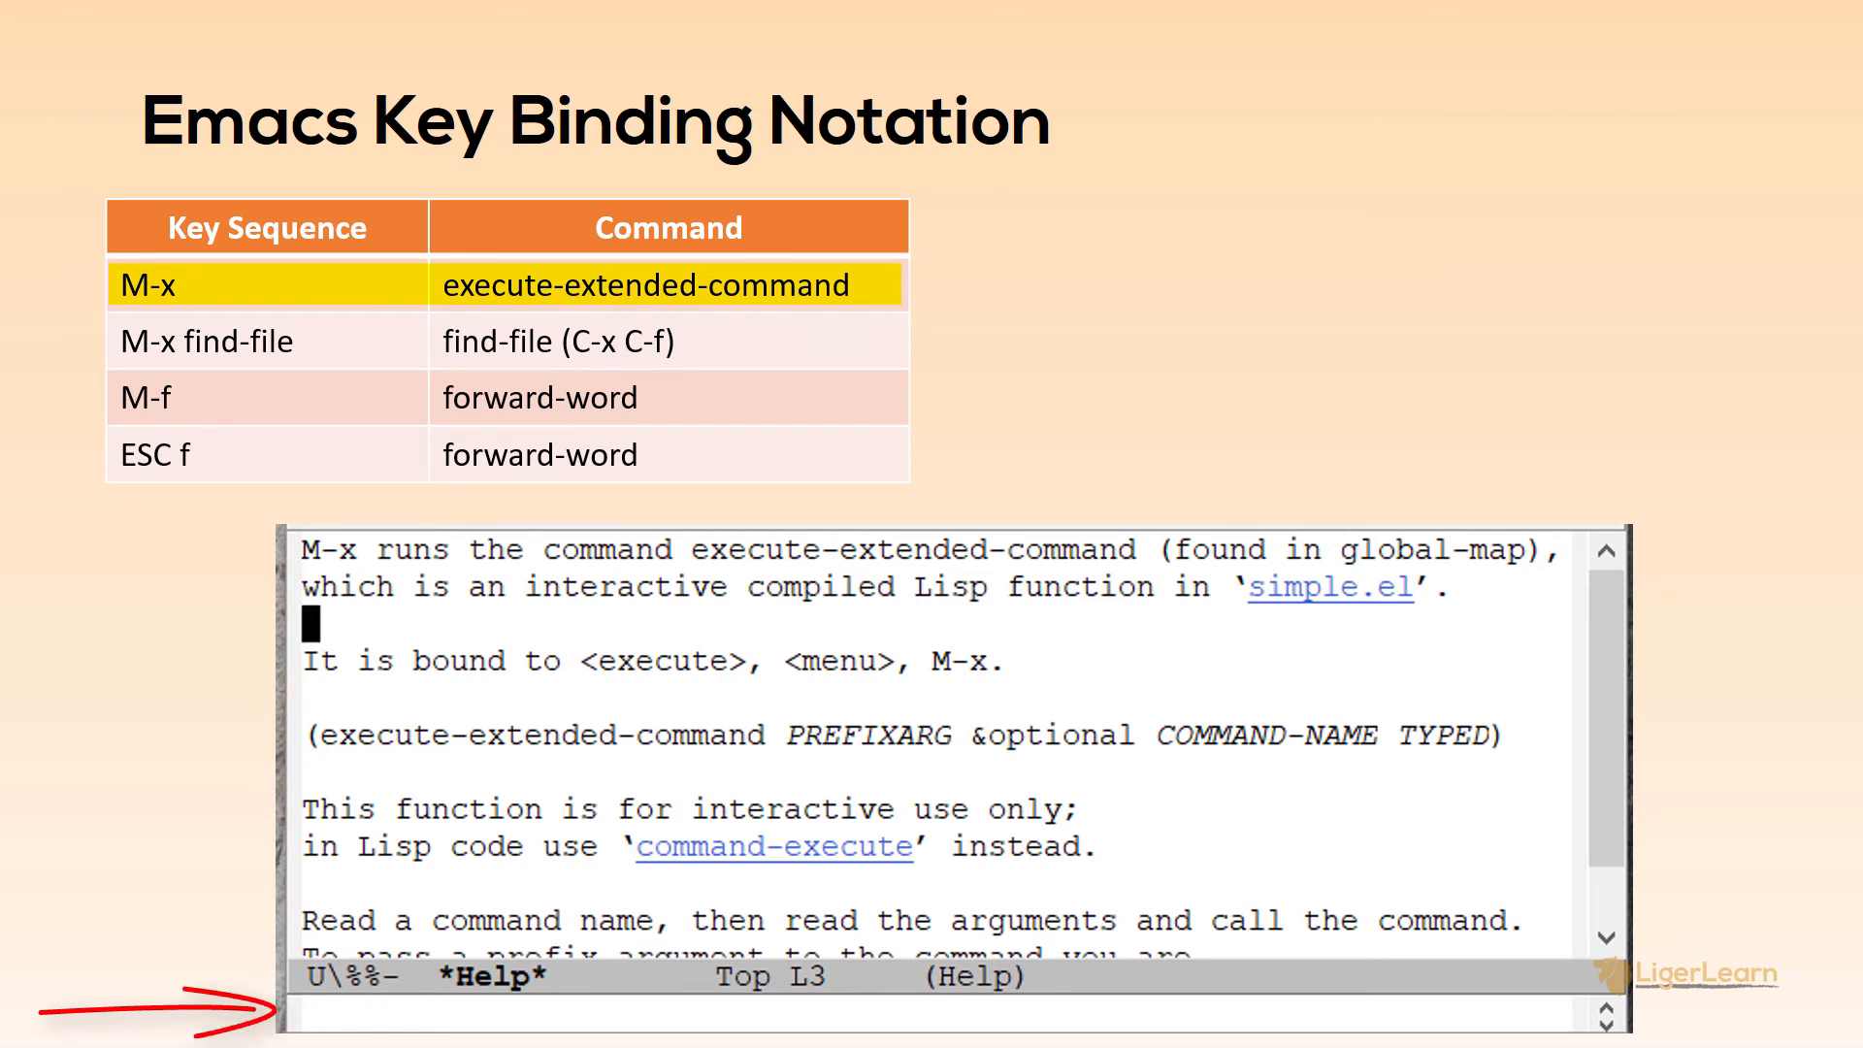
# Step: Run find-file by name via M-x to get the "Find file: ~/" prompt
pyautogui.write('M-x')
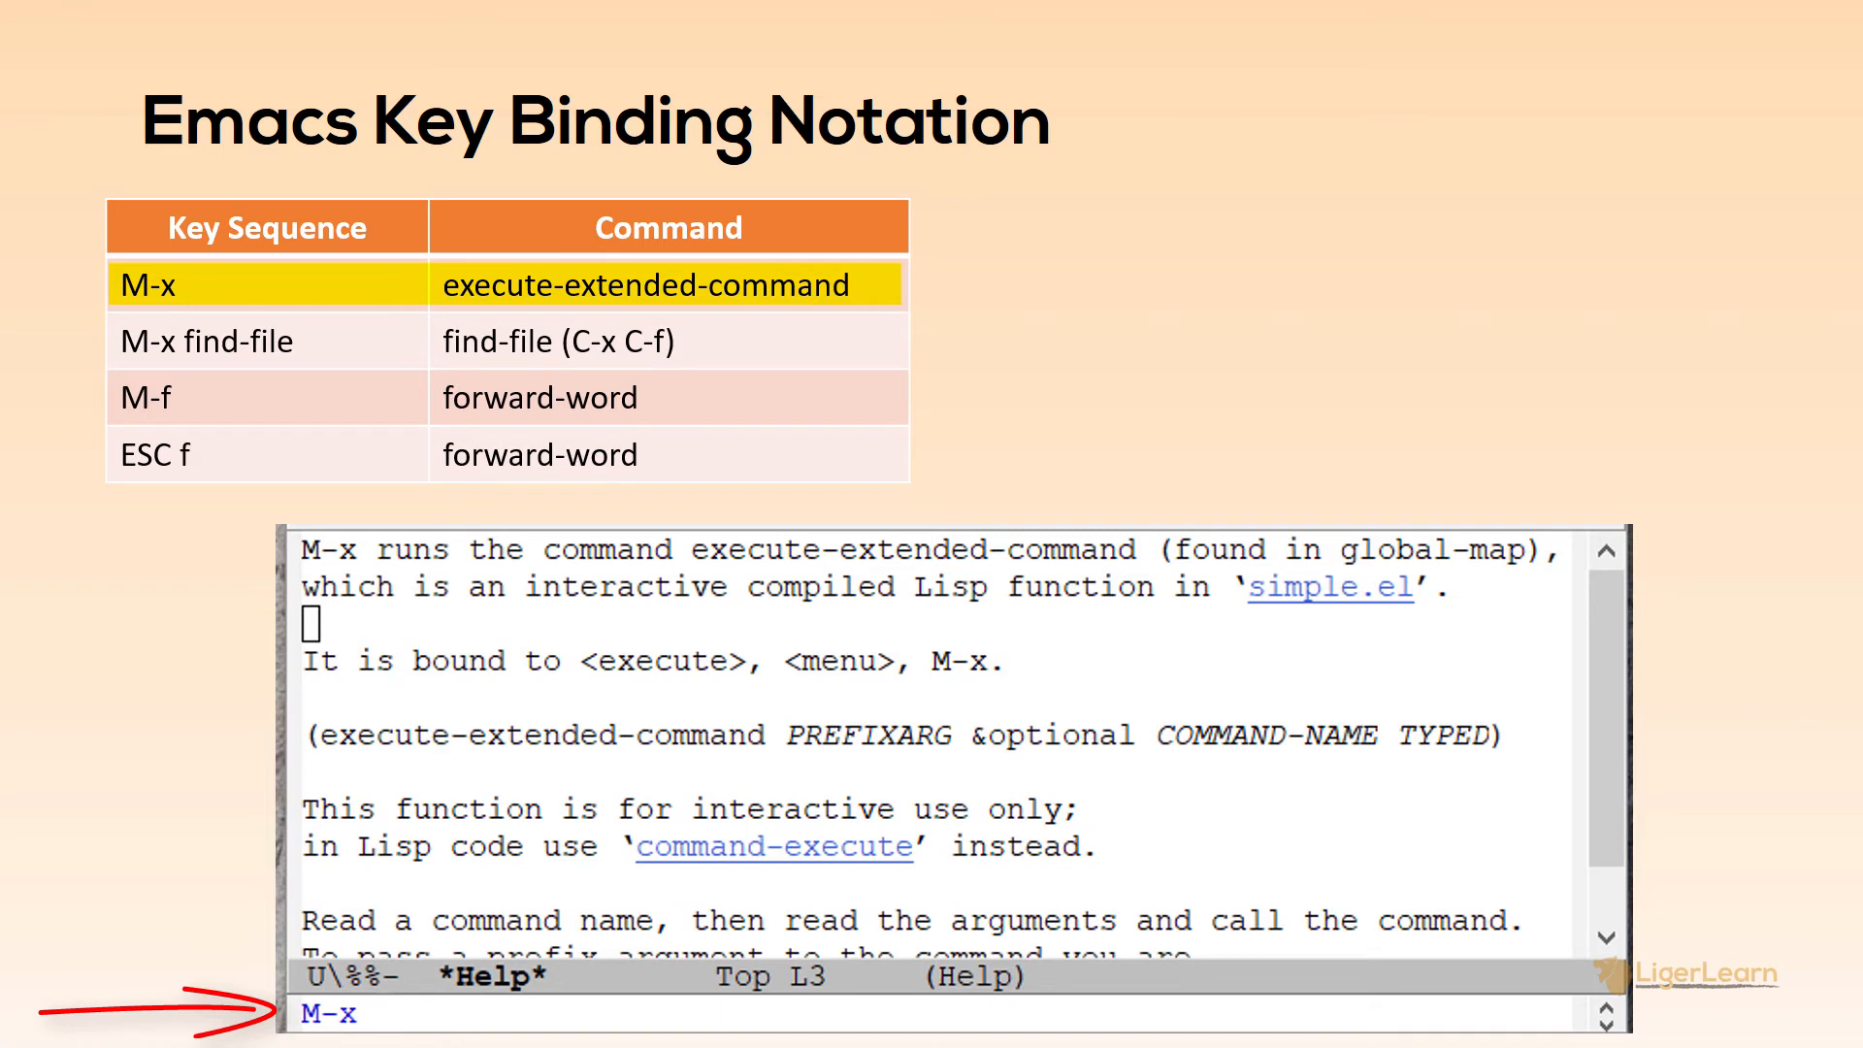
pyautogui.write('fin')
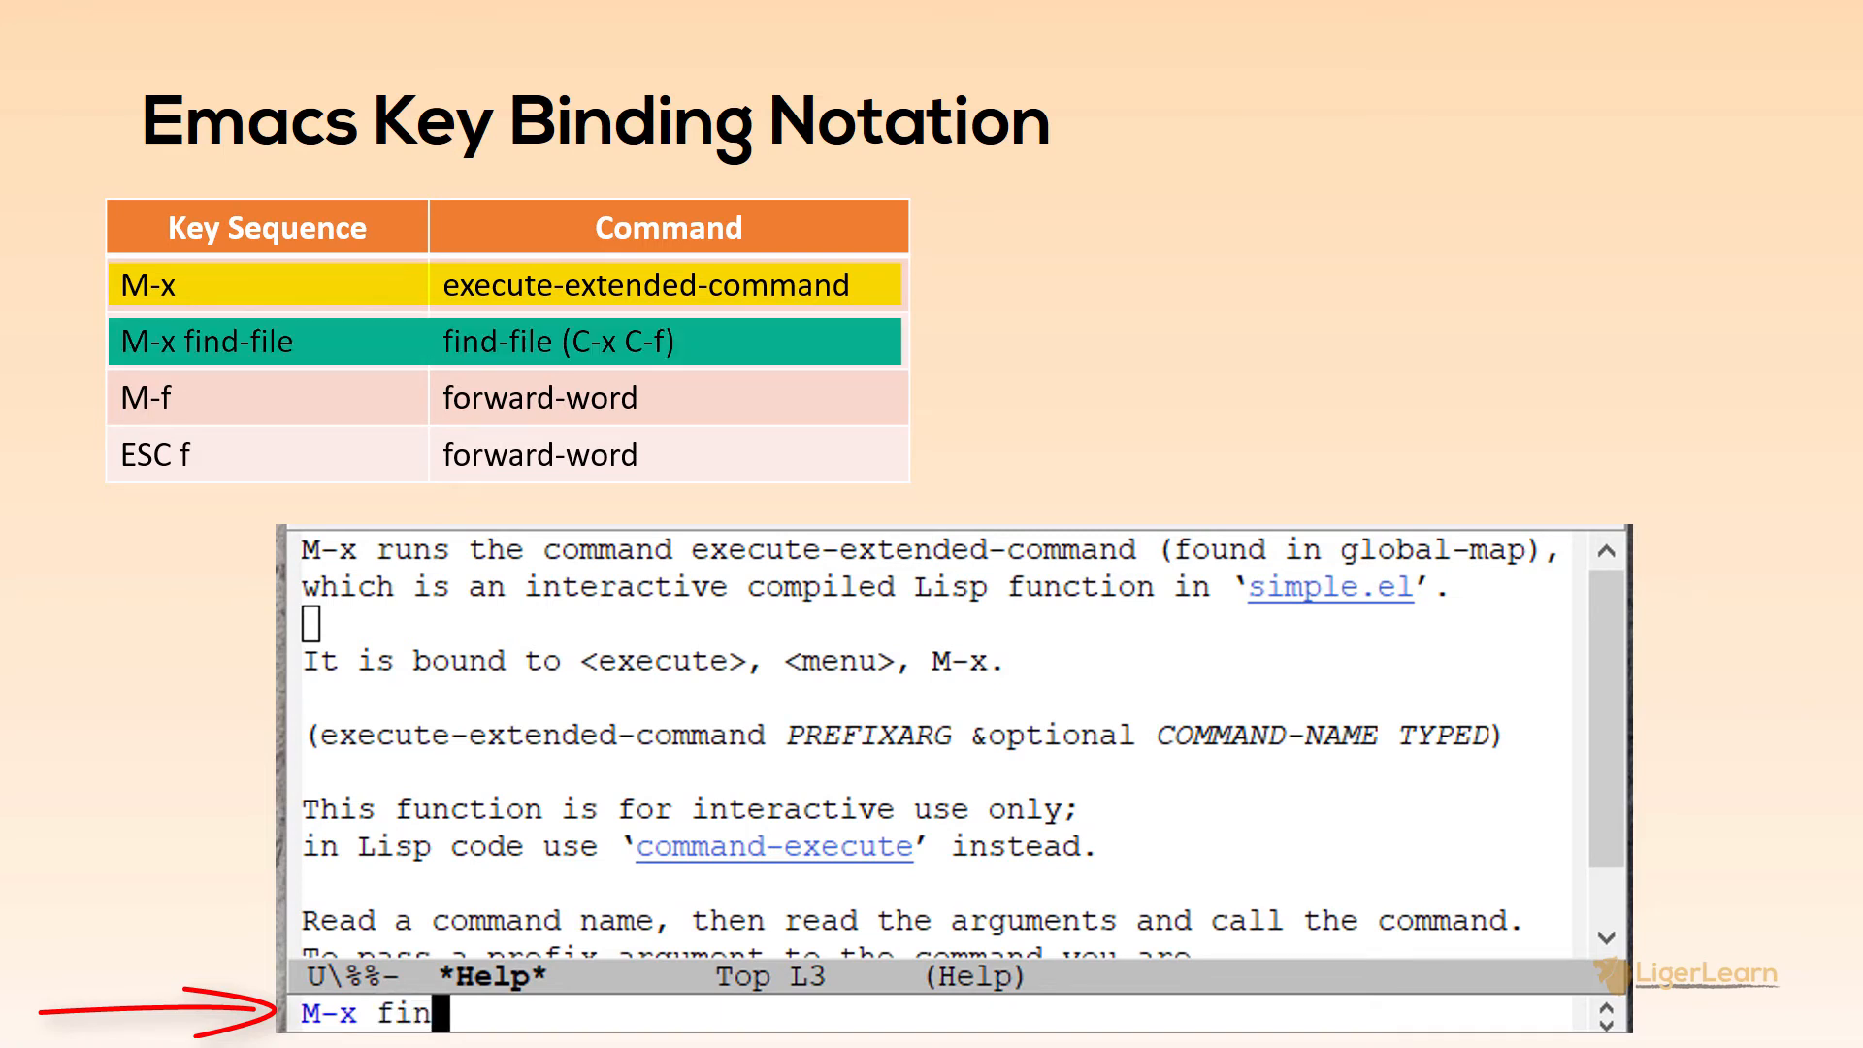
pyautogui.write('d-fi')
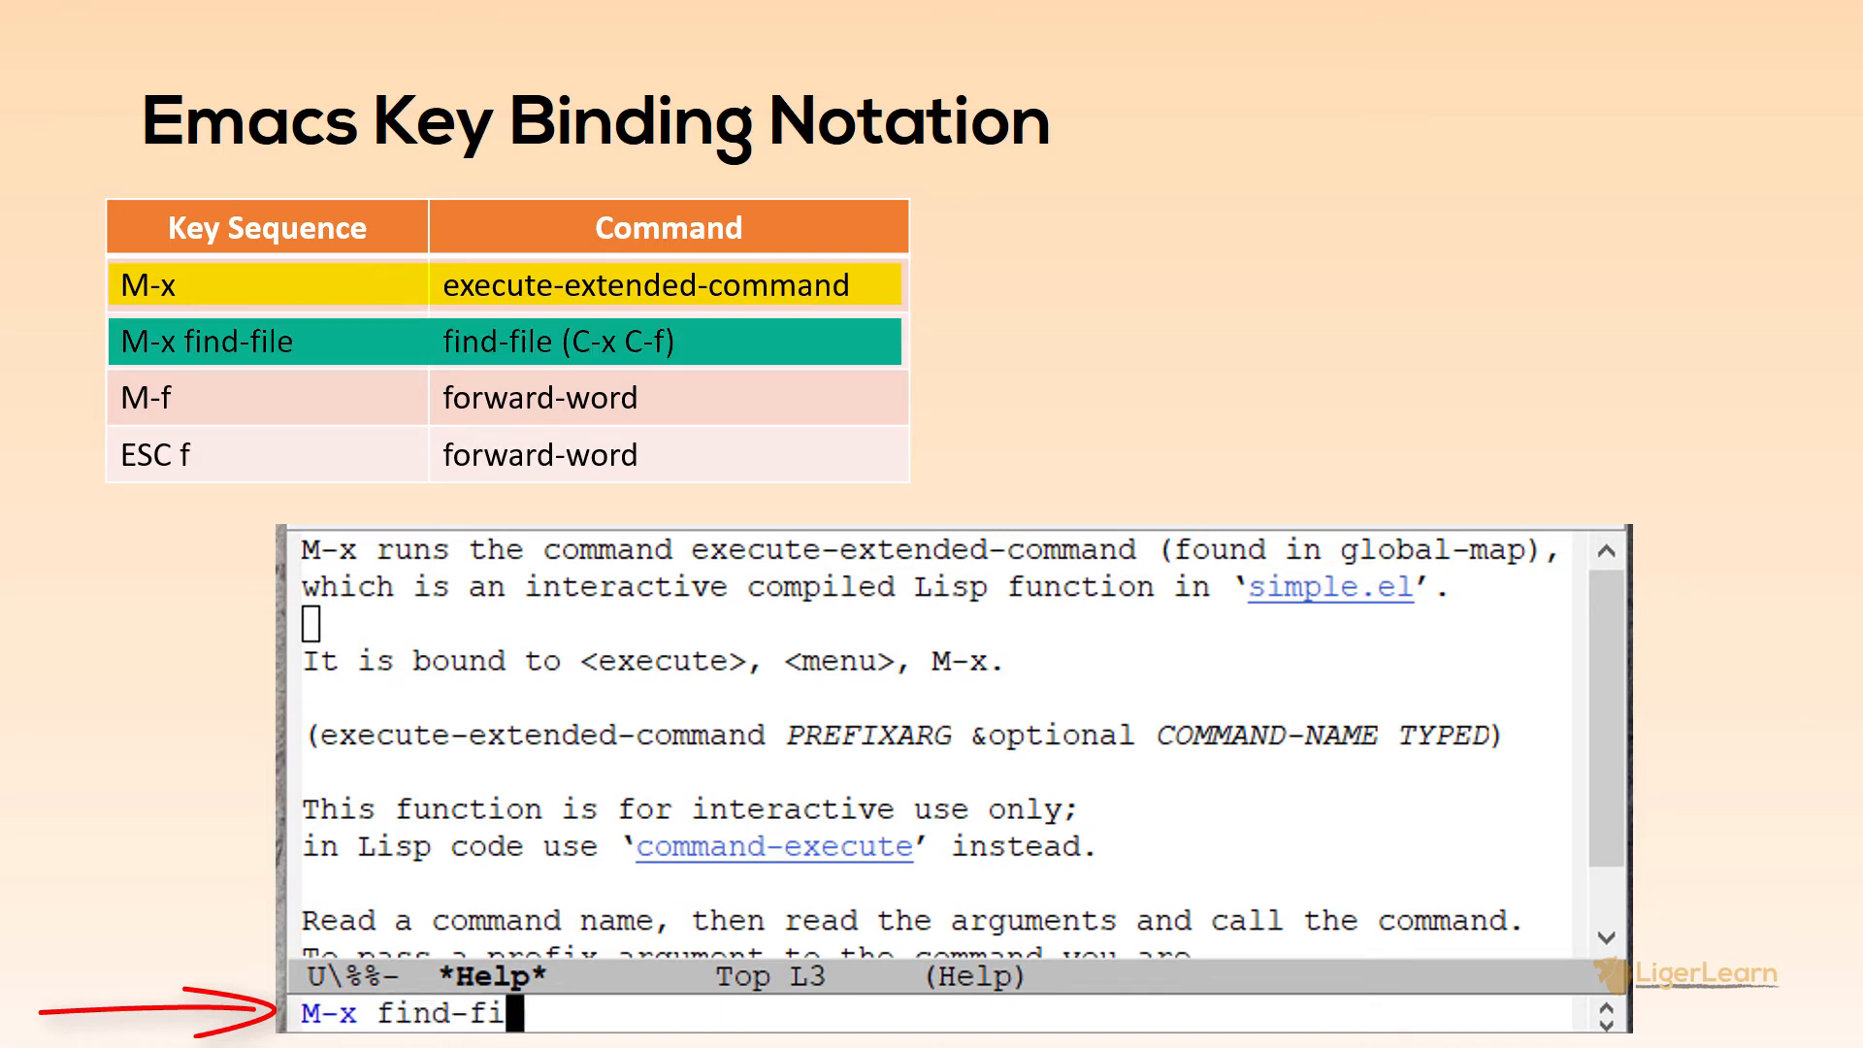
pyautogui.press('Return')
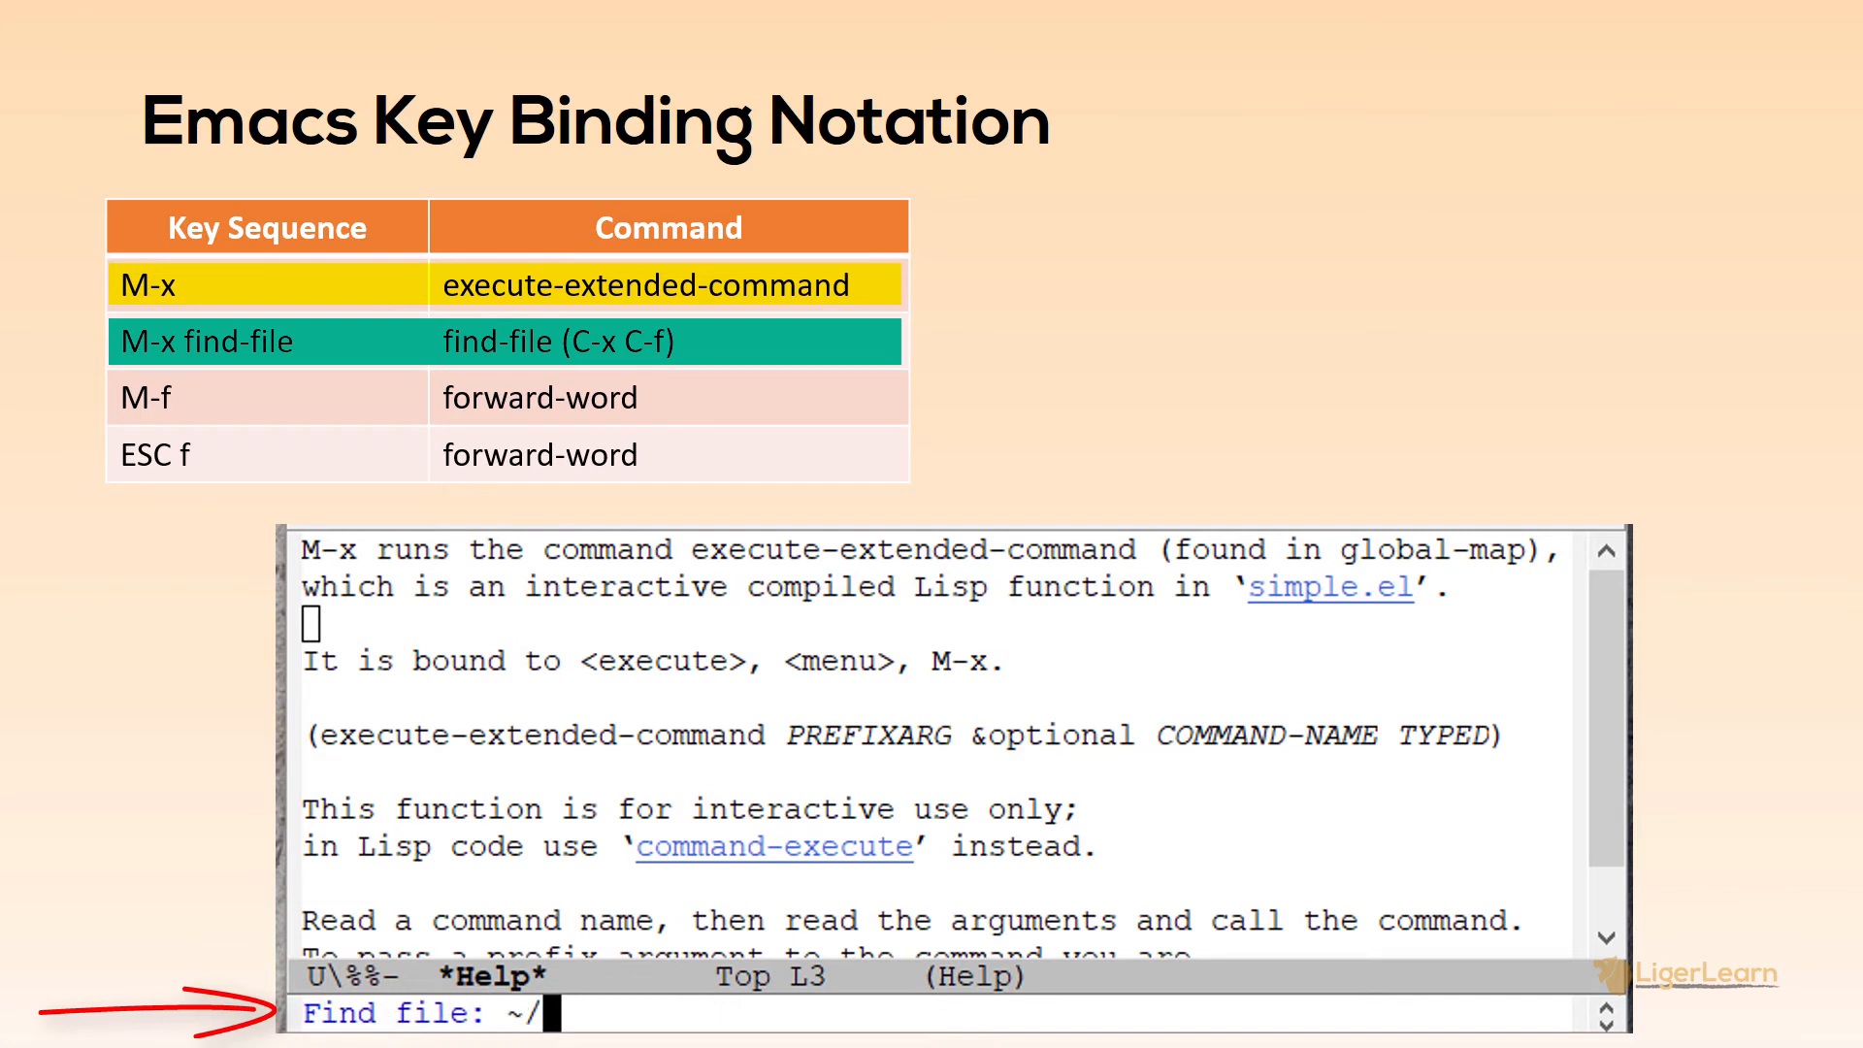